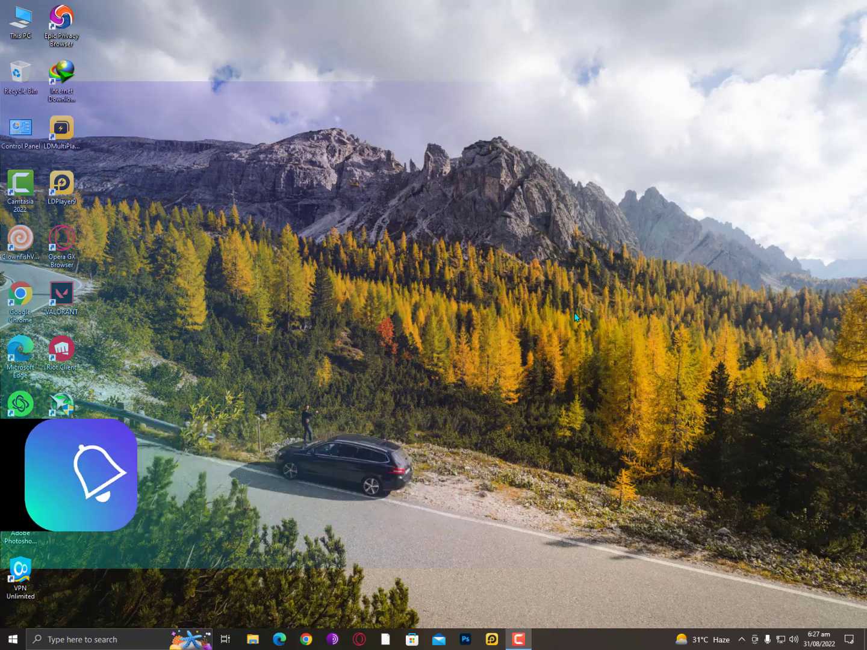
Choose Personalize from the desktop's right-click menu.
right_click(262, 252)
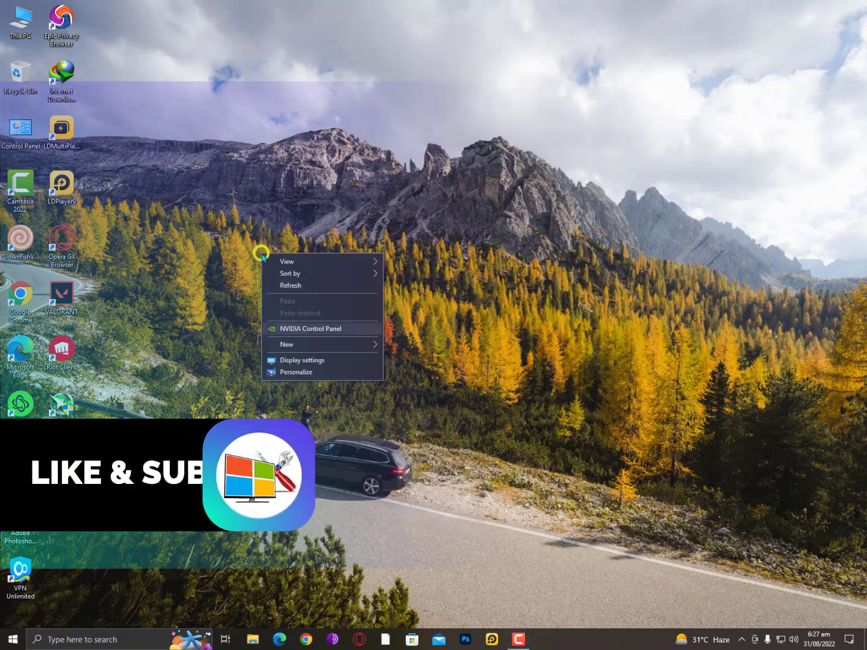
left_click(301, 360)
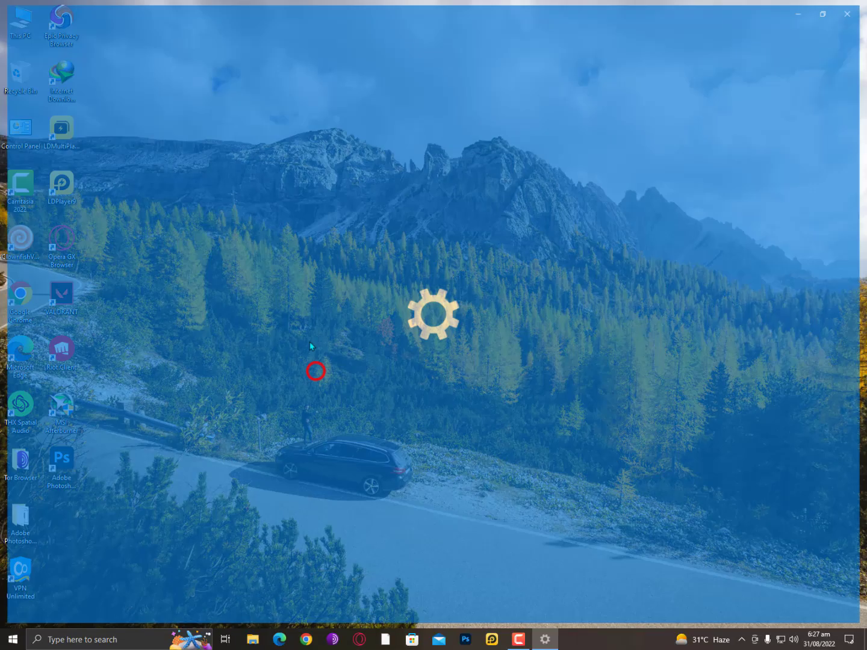
Browse the Themes page, then return to Background and keep Picture as the background type.
left_click(544, 639)
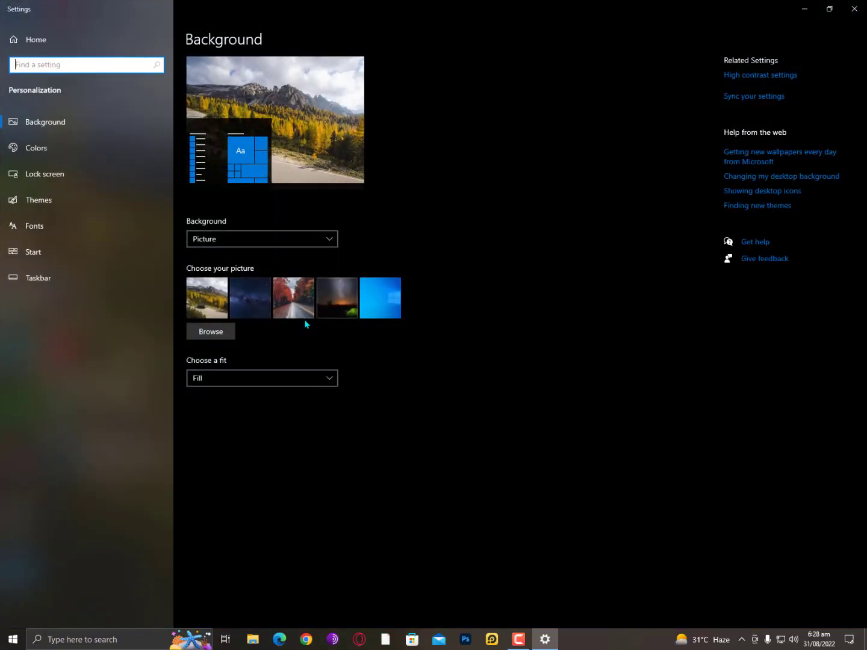
left_click(380, 298)
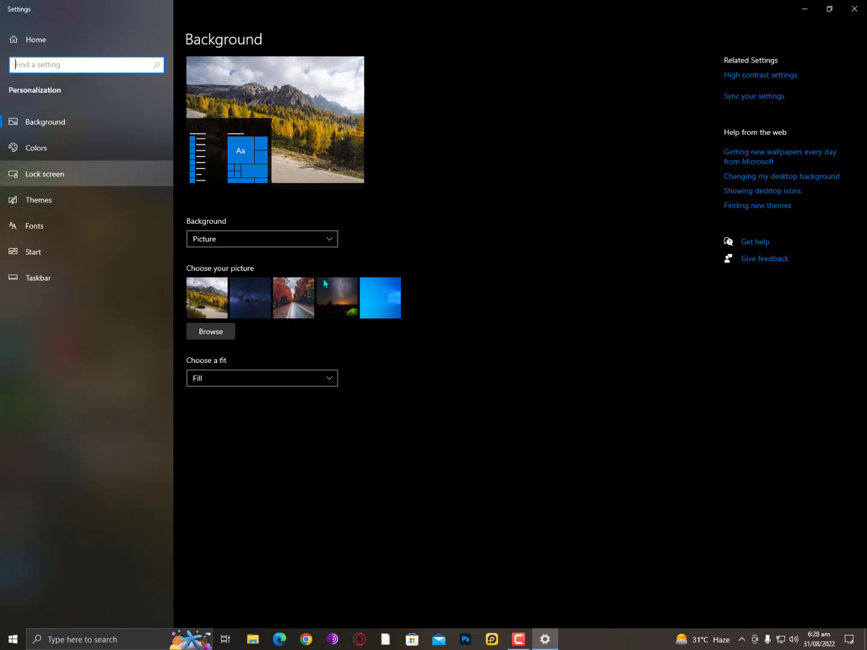
left_click(39, 200)
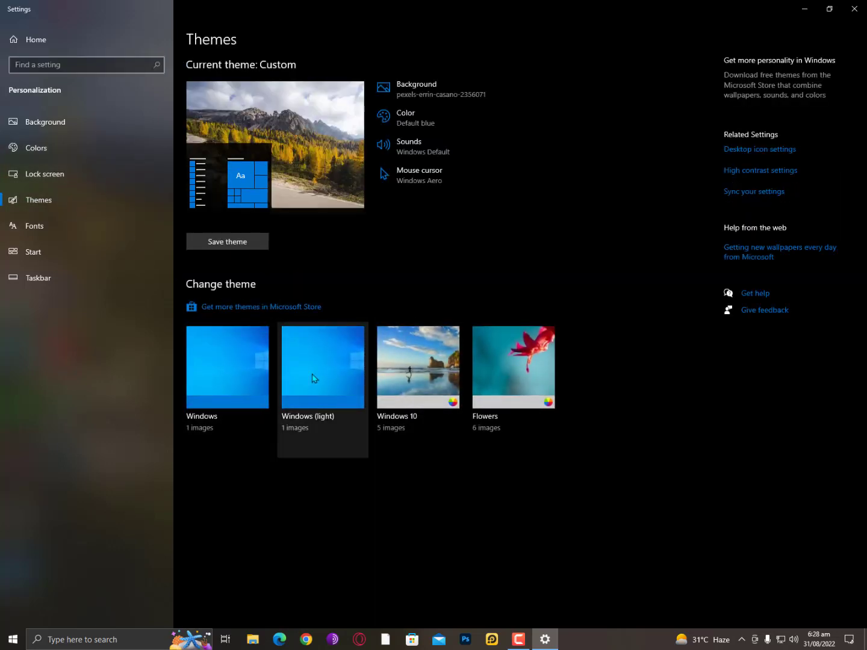
left_click(45, 122)
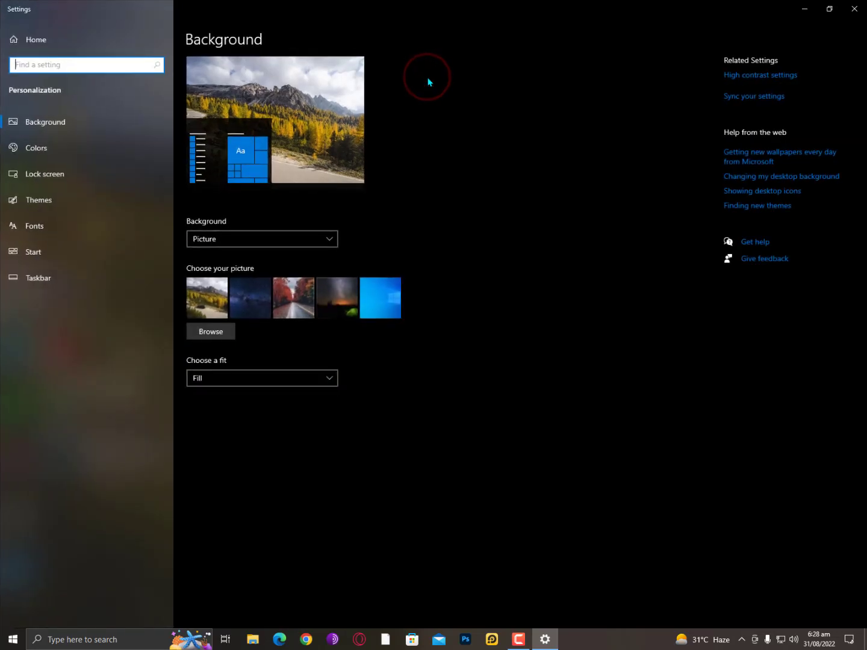
left_click(262, 239)
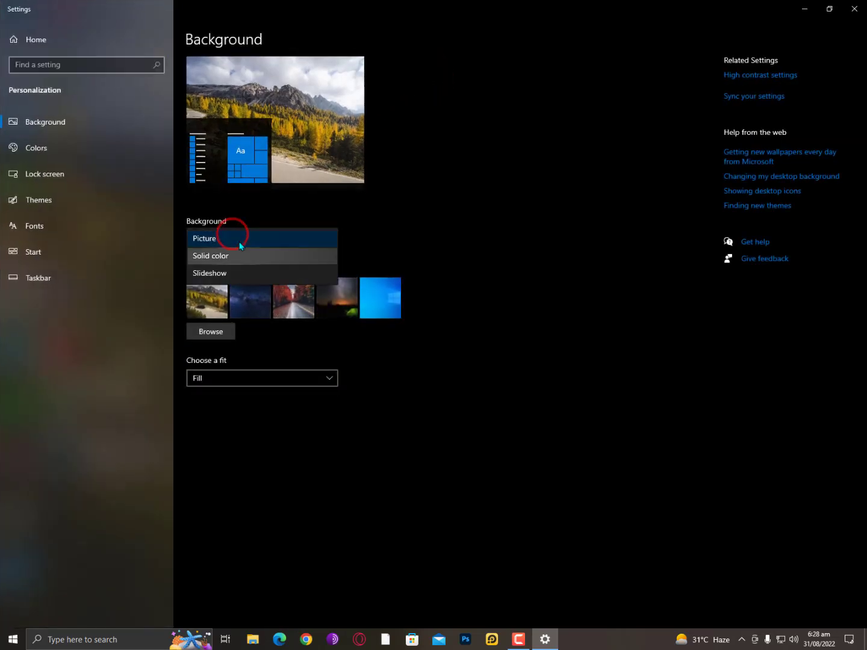
left_click(204, 238)
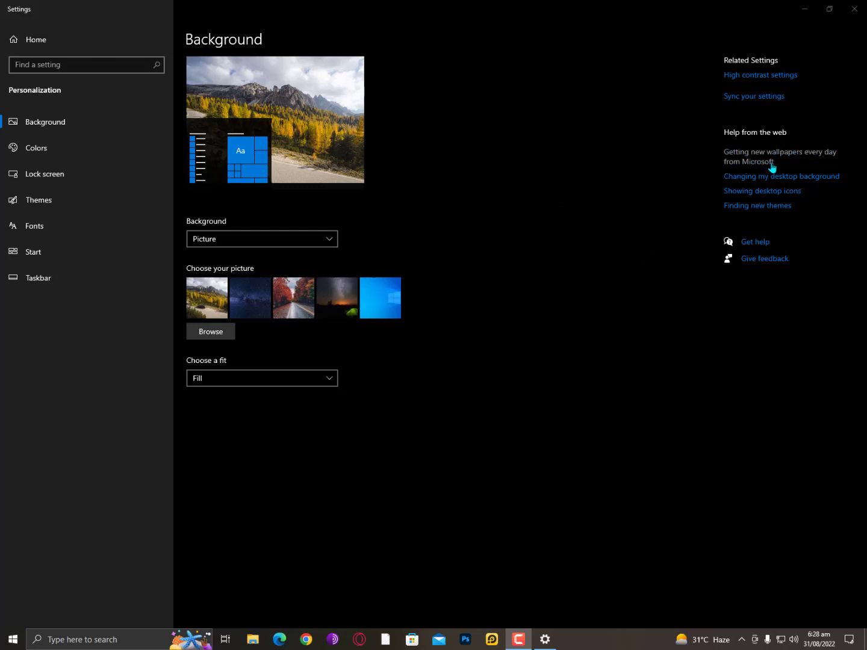
mouse_move(760, 164)
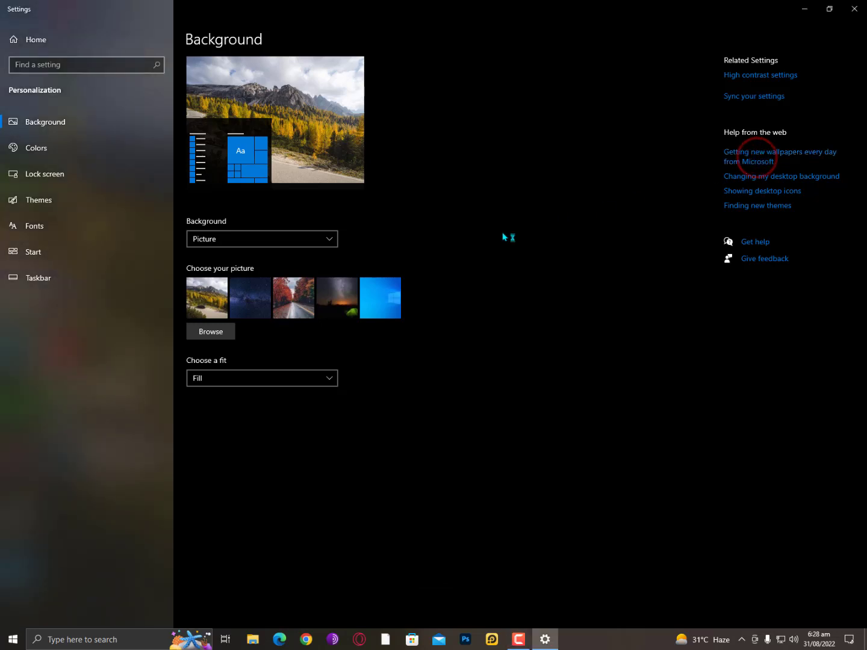
Show all recent Edge downloads and dismiss the Bing Wallpaper 'already running' error.
left_click(780, 156)
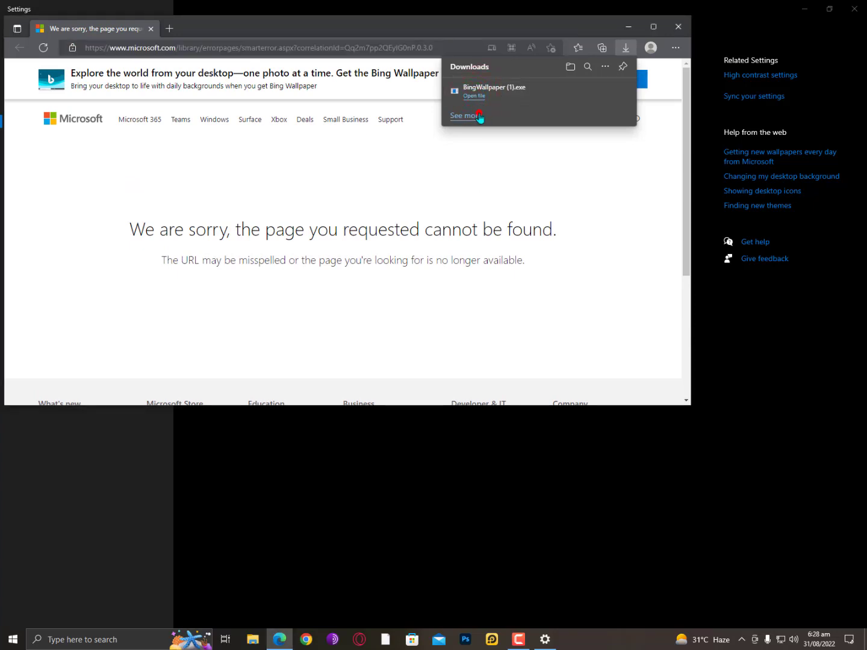
left_click(464, 115)
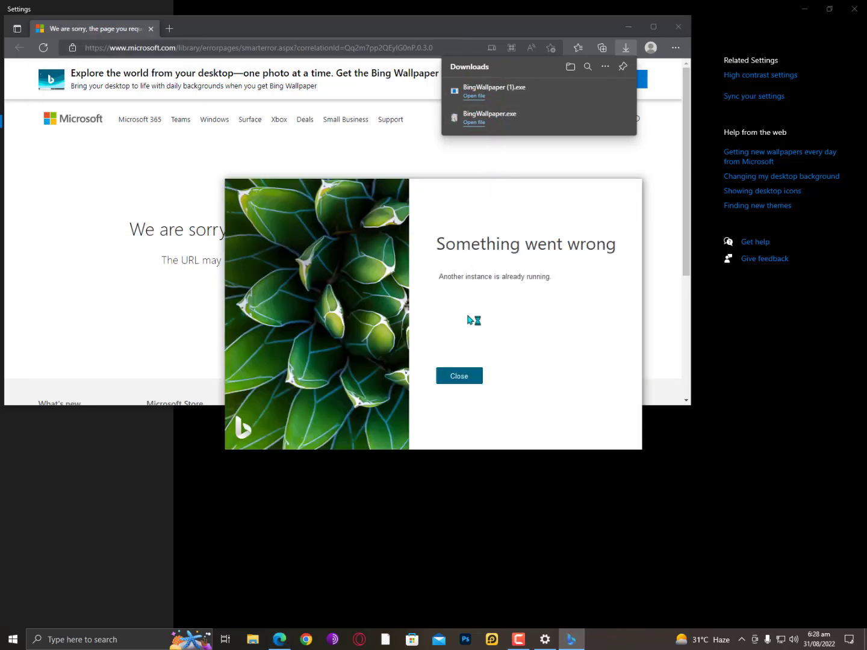
left_click(459, 376)
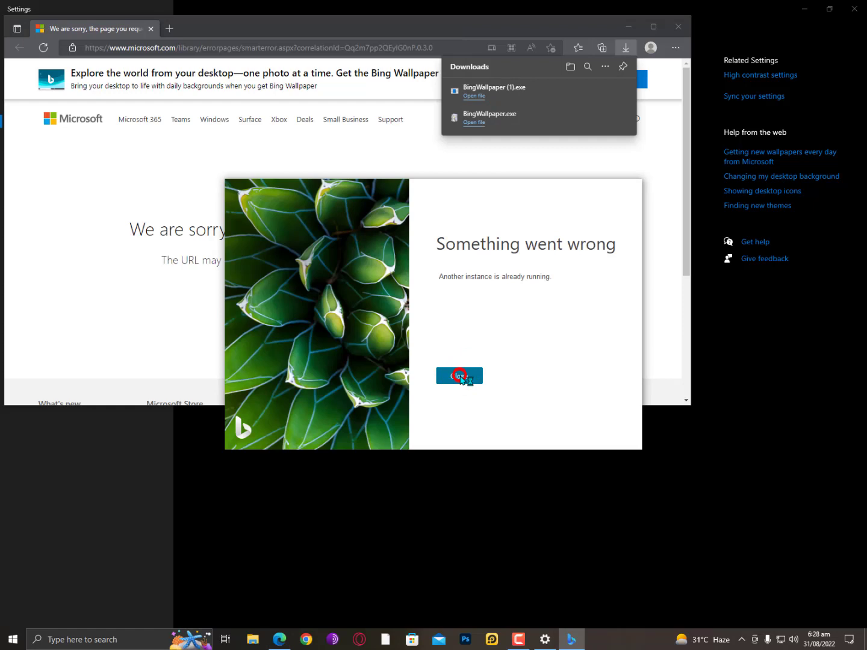
left_click(460, 375)
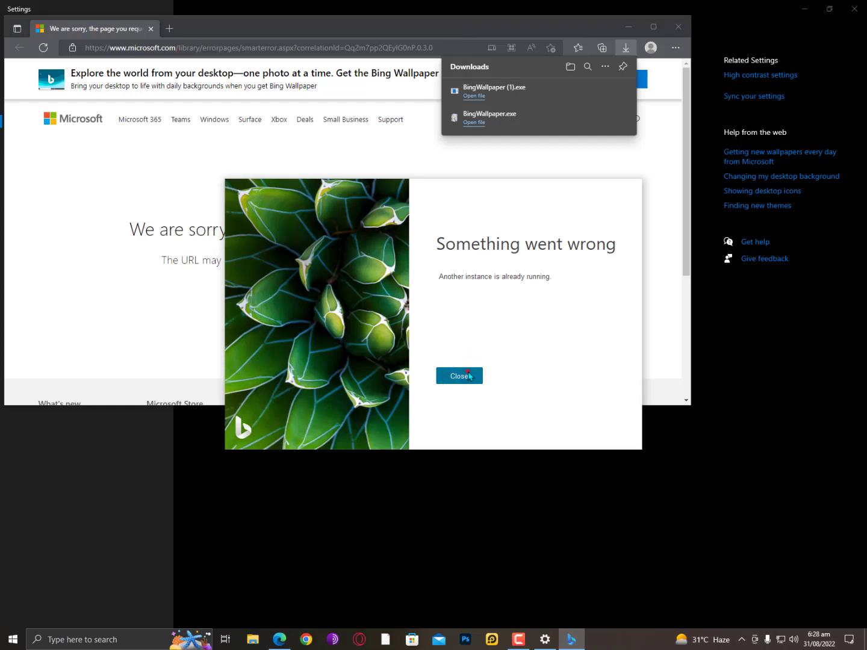
left_click(459, 376)
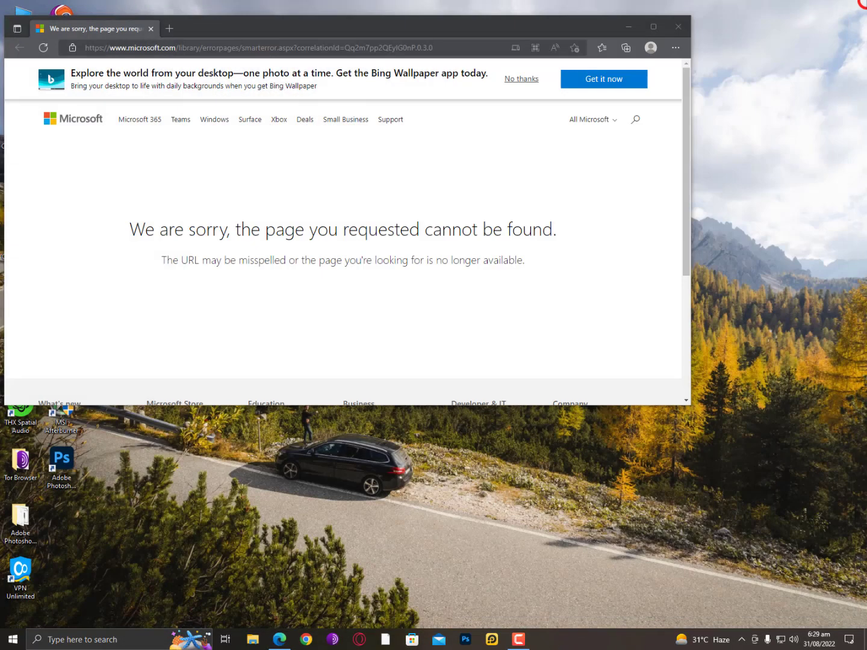
Launch BingWallpaper.exe from Edge's Downloads, then close the browser.
left_click(675, 48)
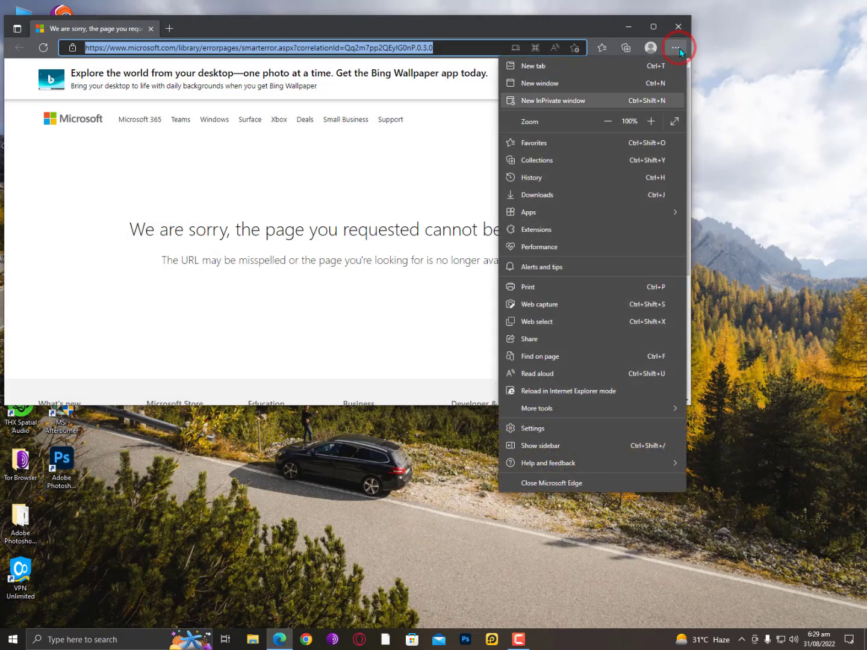
mouse_move(528, 212)
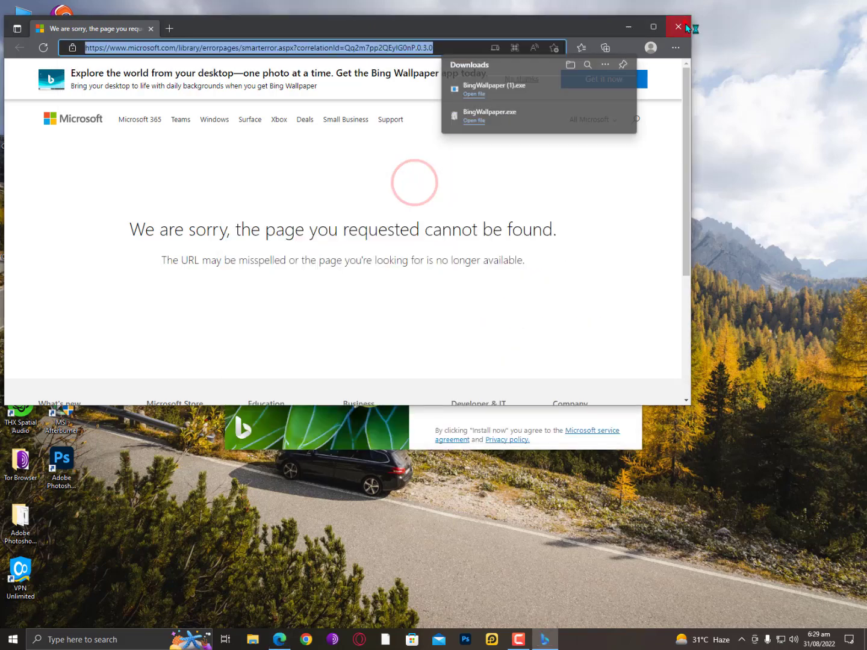
left_click(678, 27)
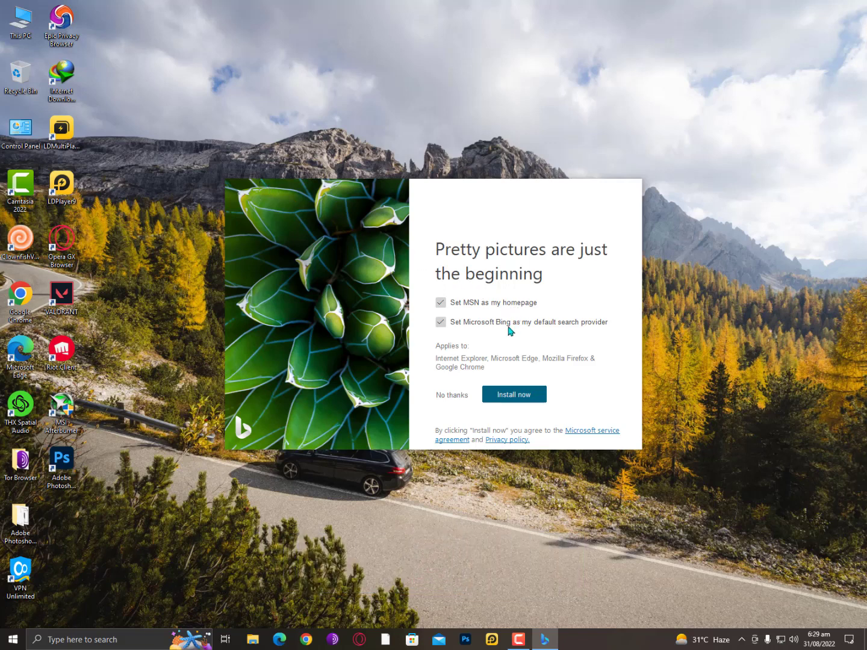
Decline the Bing default search and MSN homepage options, install Bing Wallpaper, and finish.
left_click(441, 322)
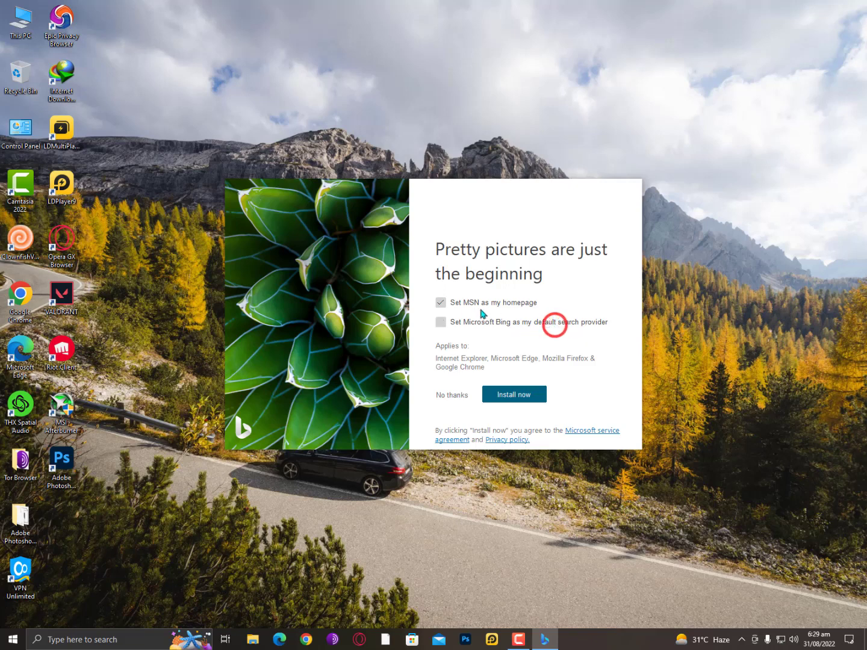
left_click(440, 302)
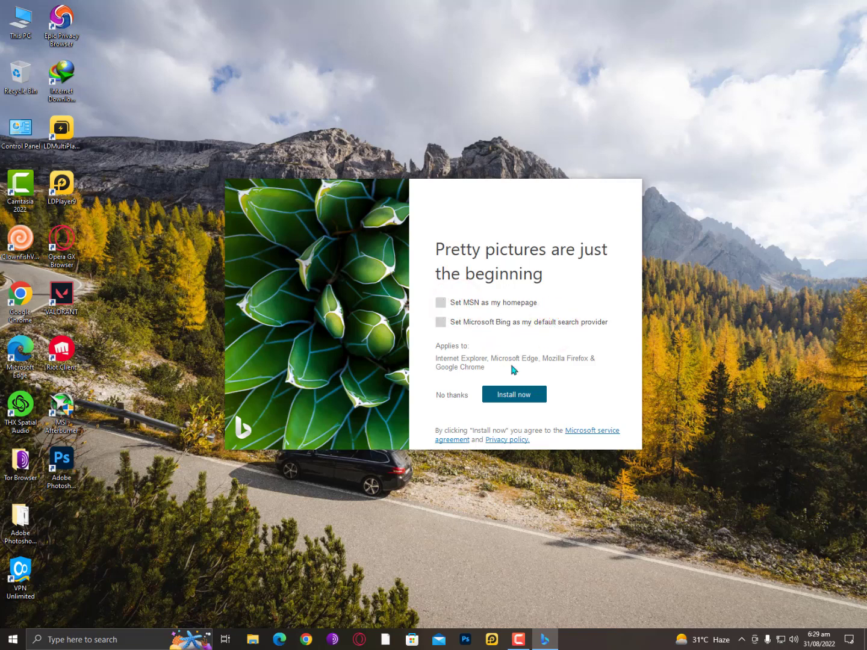
left_click(514, 395)
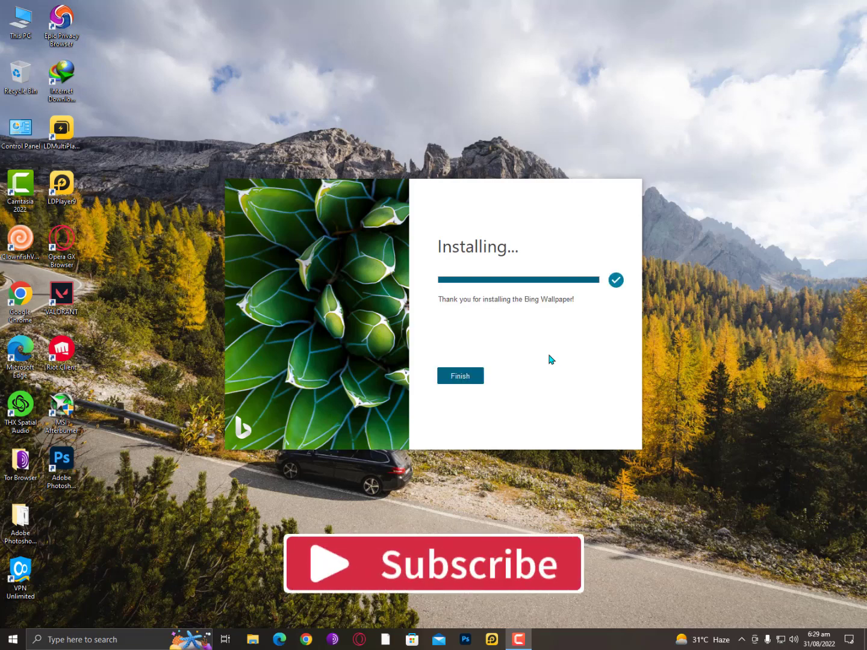
left_click(460, 376)
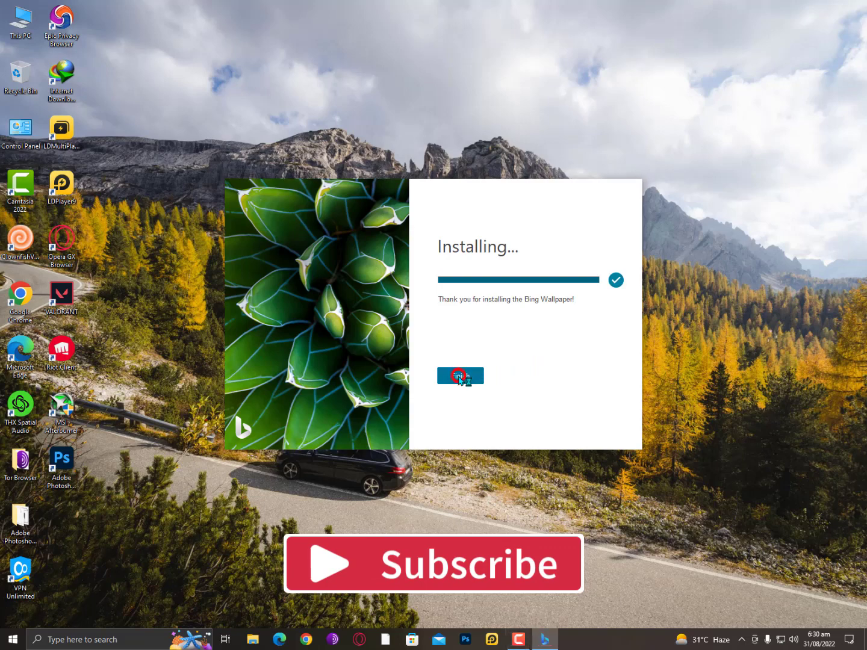
left_click(460, 375)
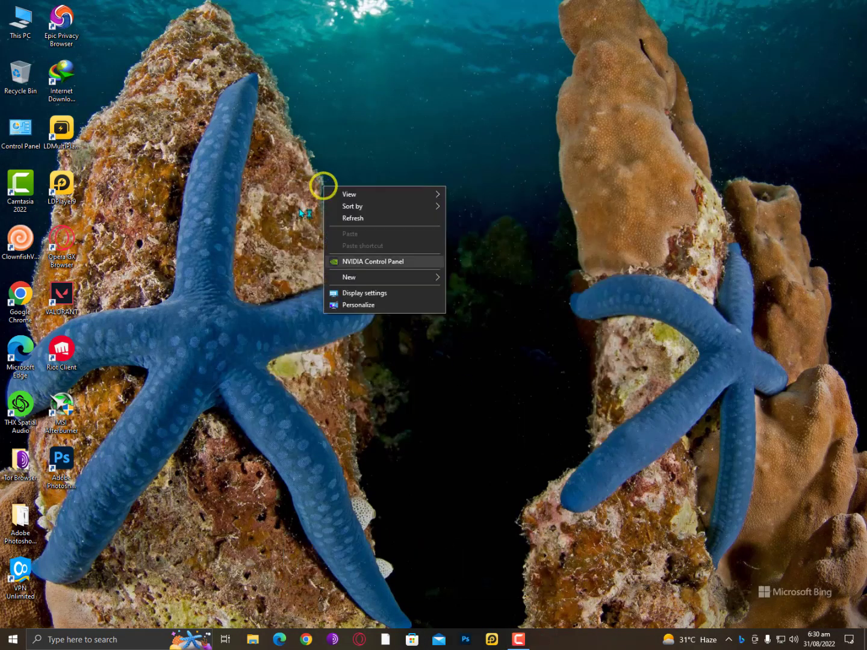
Dismiss the desktop context menu and reveal the hidden taskbar tray icons.
left_click(253, 253)
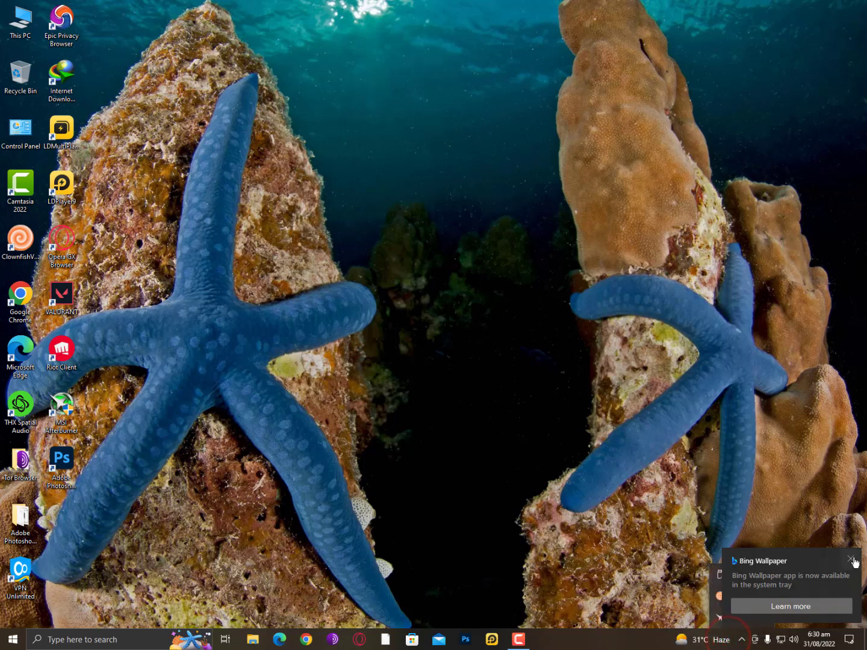
left_click(854, 561)
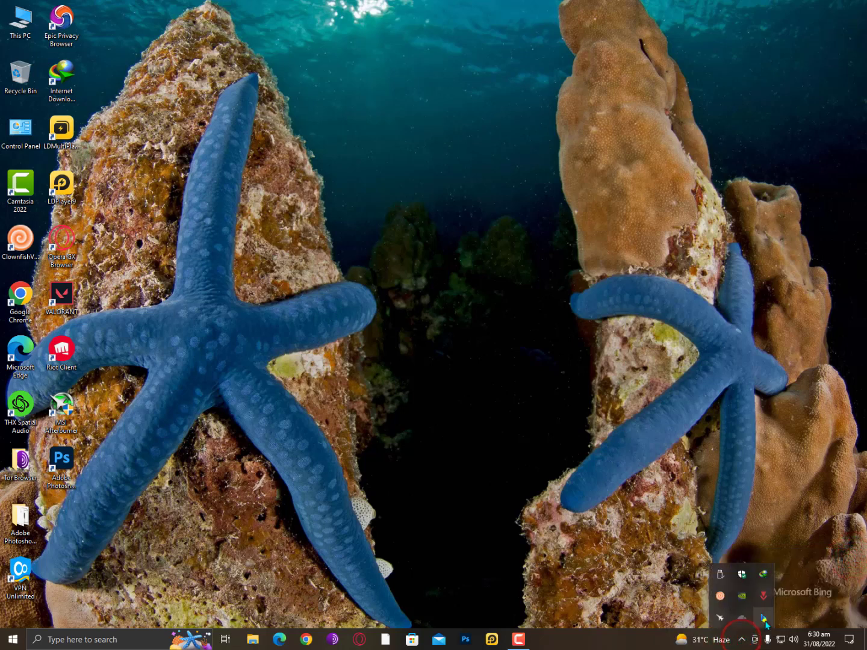
From the Bing Wallpaper tray panel, cycle wallpapers past kiteboarders to Mount St. Helens.
left_click(764, 620)
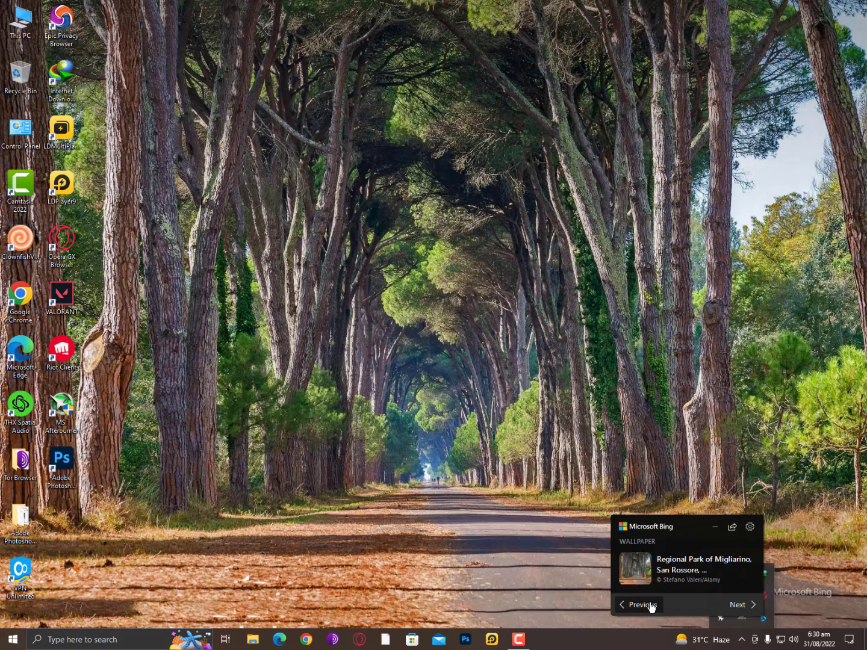
left_click(738, 605)
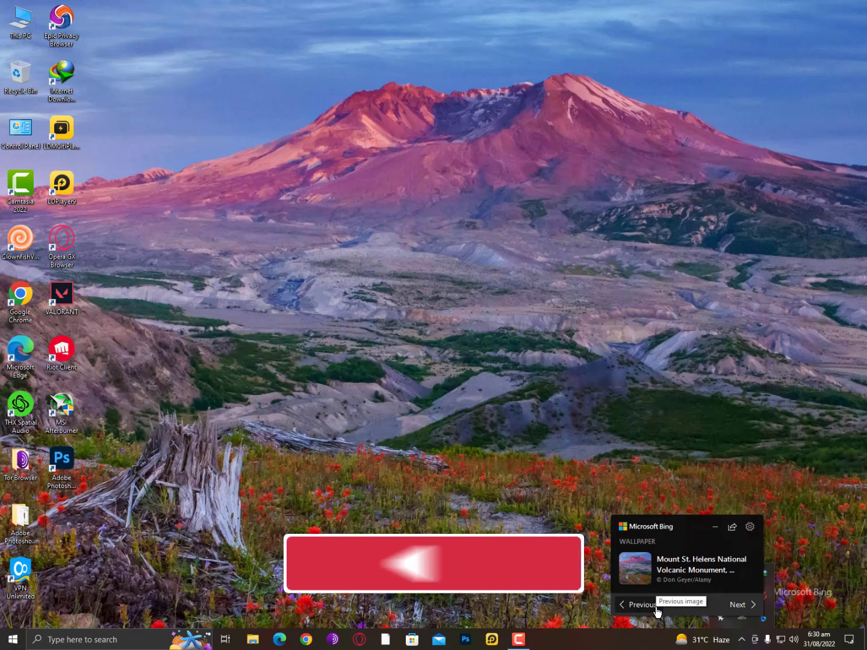
left_click(739, 605)
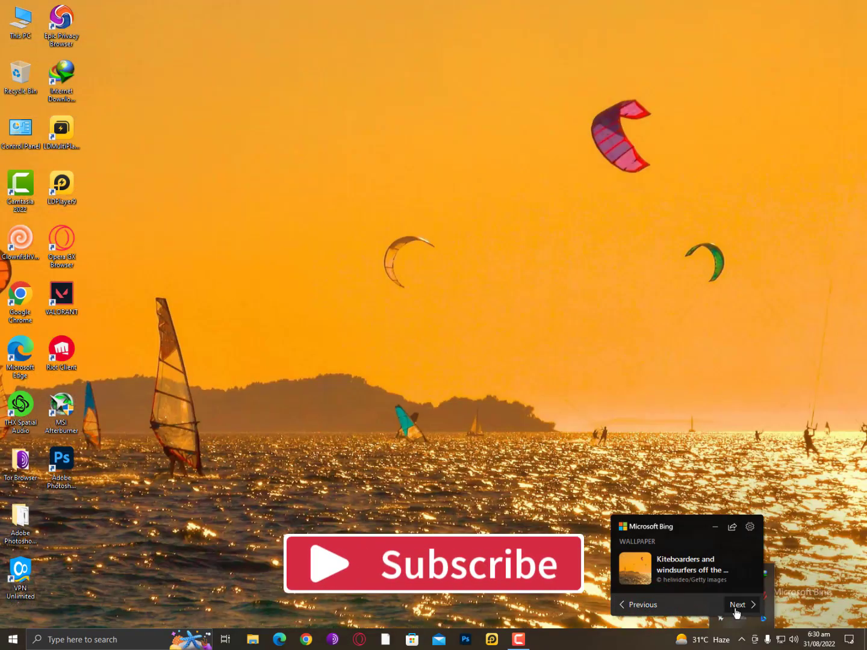
left_click(740, 605)
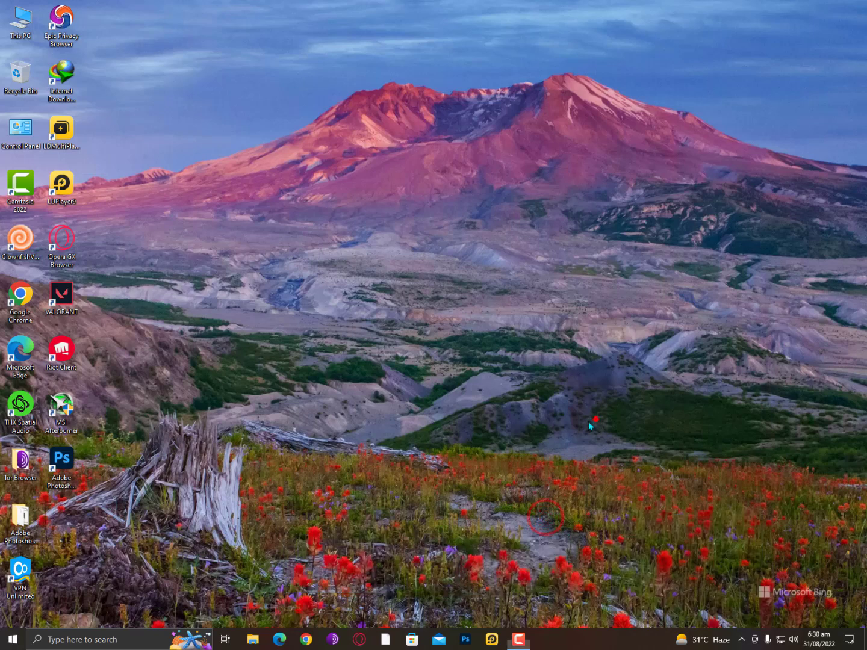
mouse_move(396, 392)
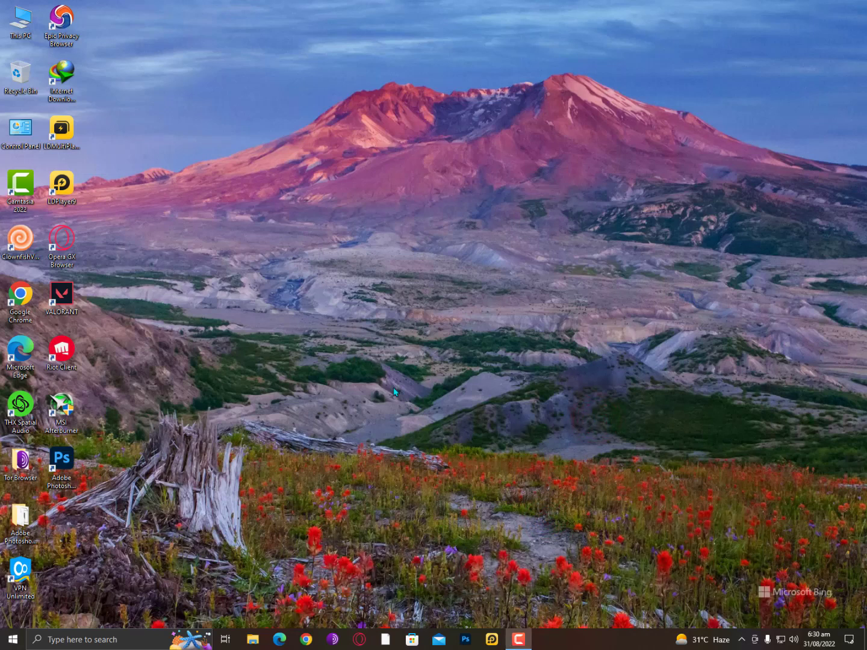
left_click(362, 358)
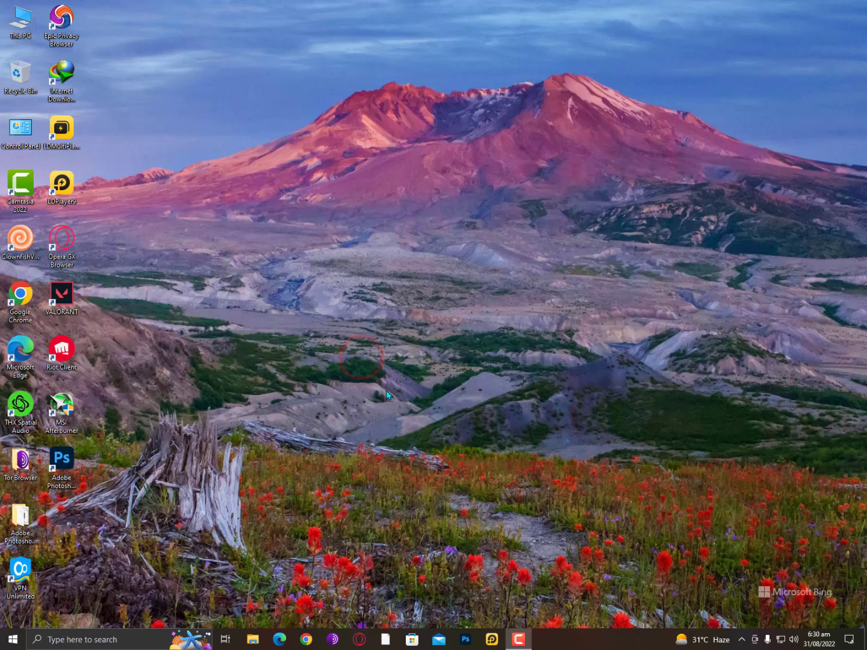